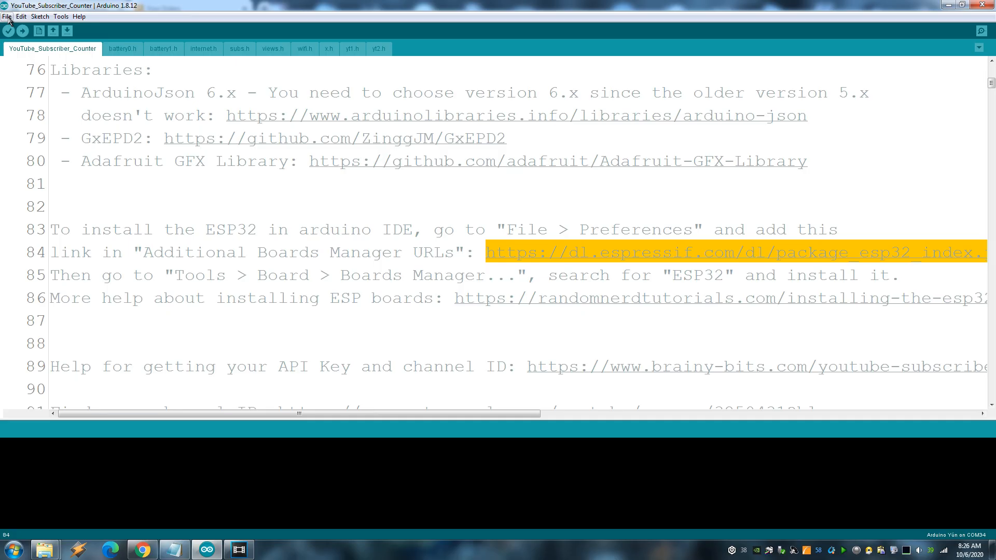
pyautogui.click(7, 15)
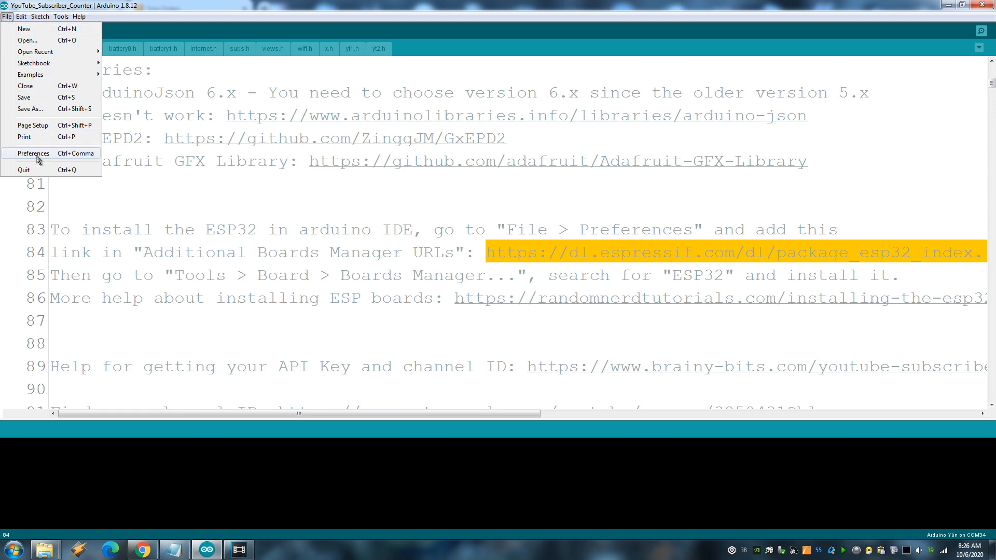
pyautogui.click(33, 154)
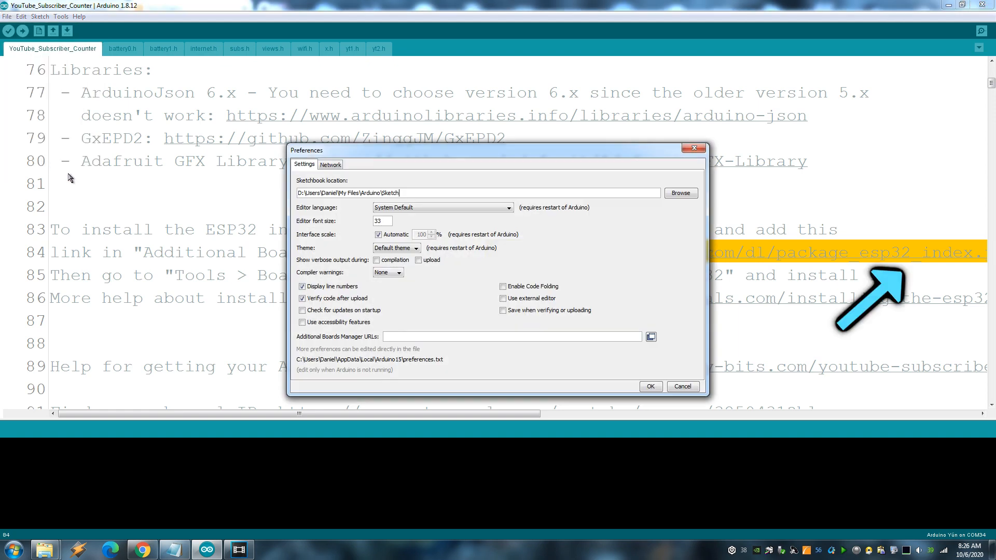
pyautogui.click(509, 336)
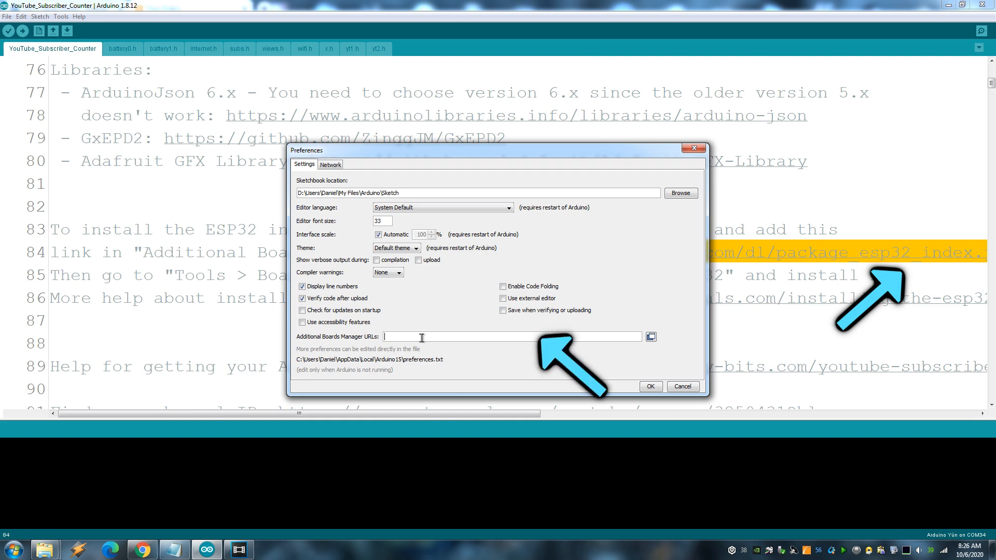
pyautogui.write('https://dl.espressif.com/dl/package_esp32_index.json')
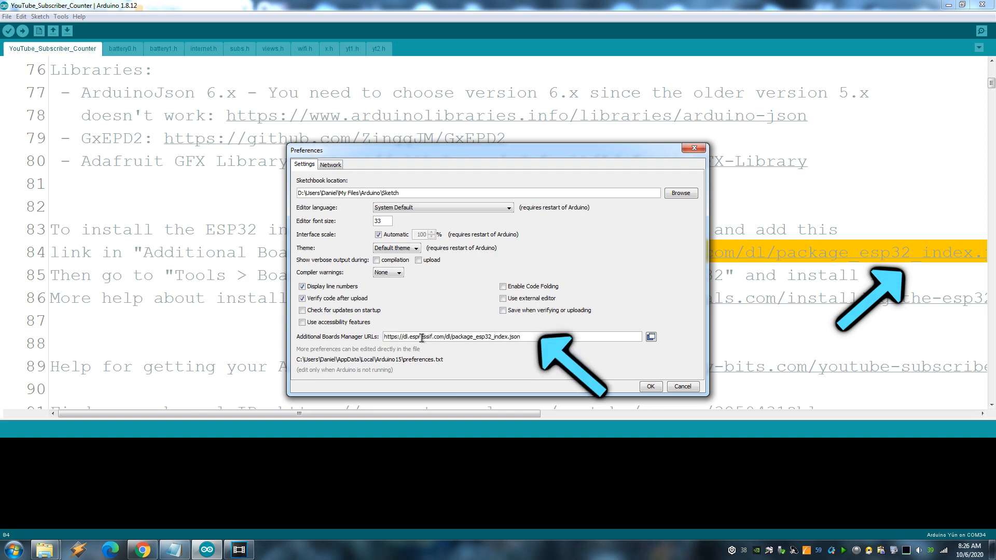
pyautogui.click(650, 386)
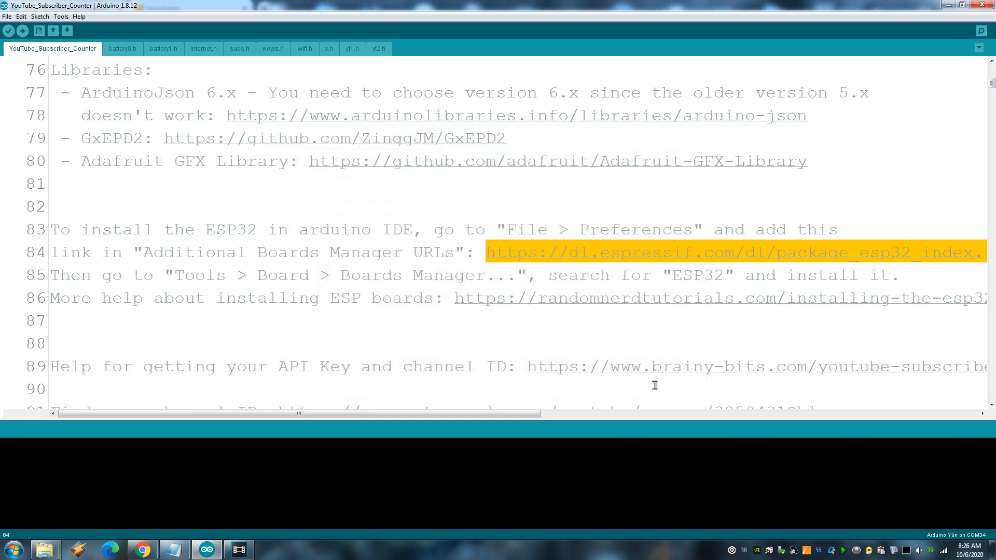
# Search 'esp32' in Boards Manager and confirm Espressif's esp32 1.0.4 shows INSTALLED
pyautogui.click(61, 16)
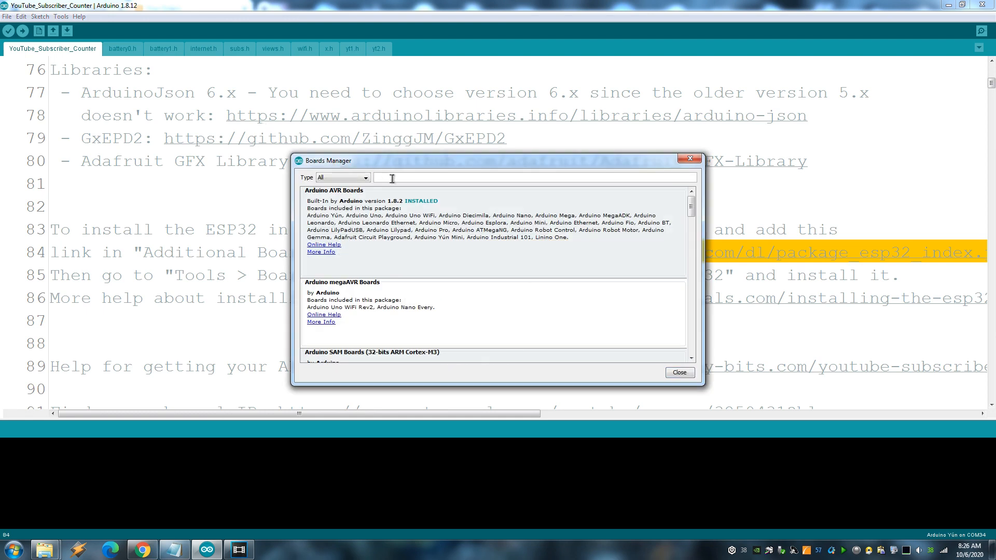
pyautogui.write('esp32')
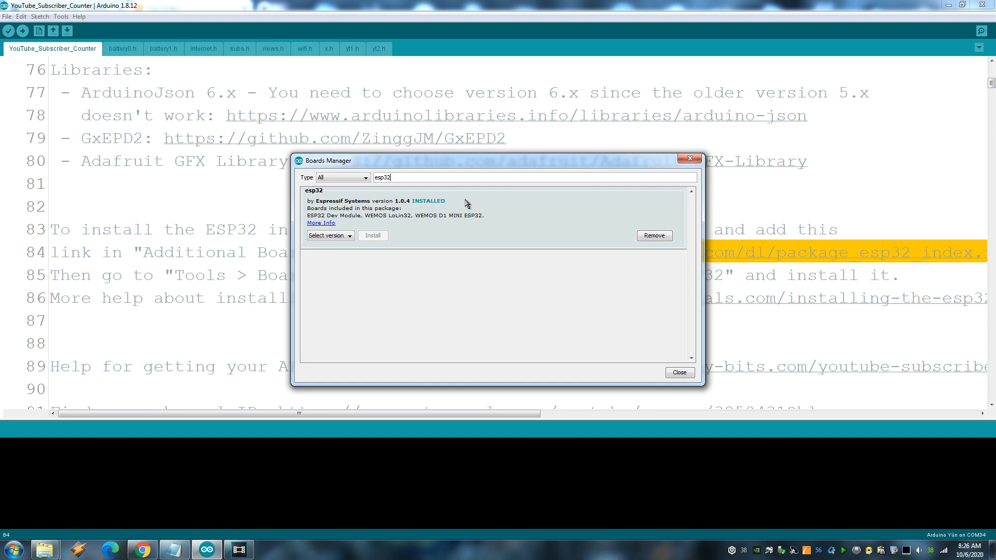
pyautogui.moveTo(515, 214)
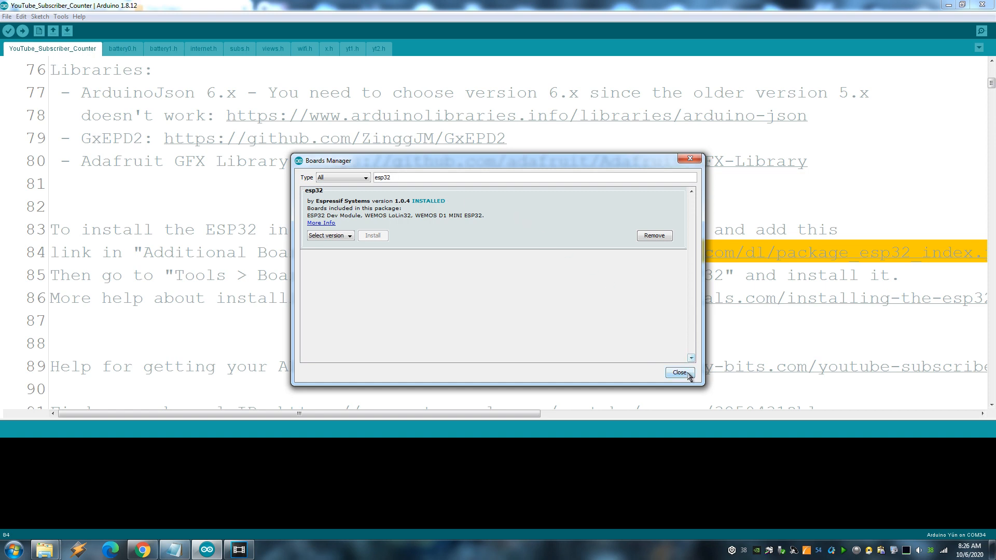
pyautogui.click(679, 373)
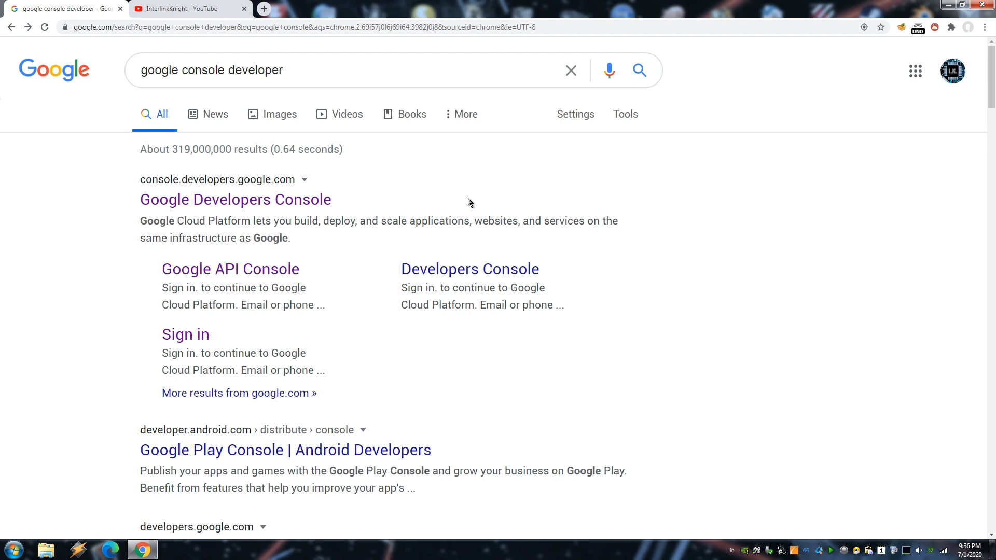
# Create a new Google Cloud project with the default name My Project 98176
pyautogui.click(236, 199)
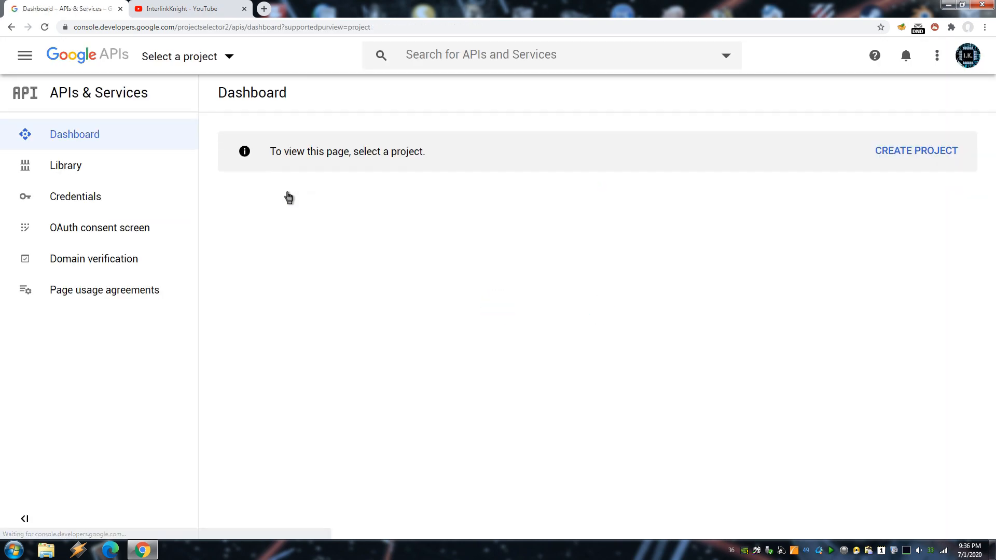
pyautogui.click(916, 150)
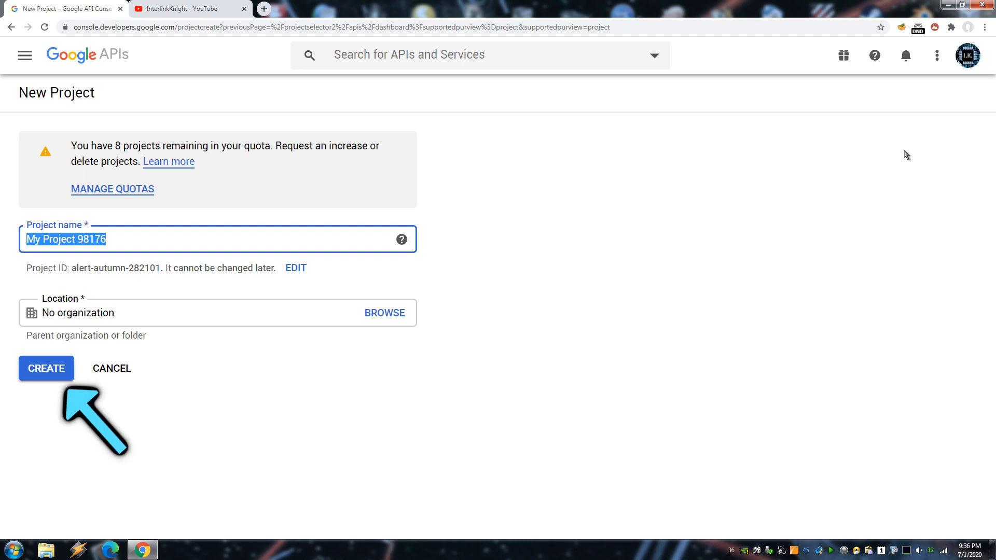
pyautogui.click(46, 369)
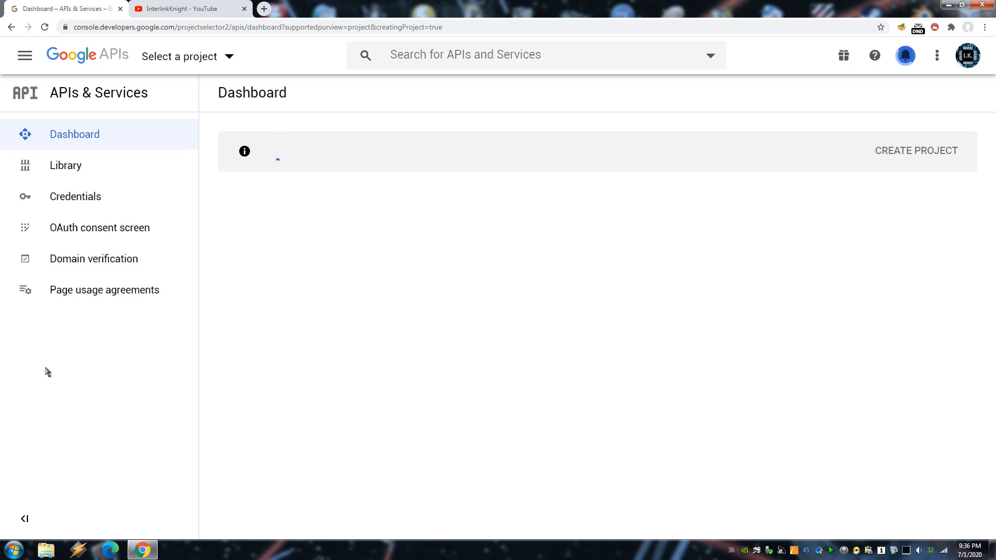
pyautogui.click(916, 150)
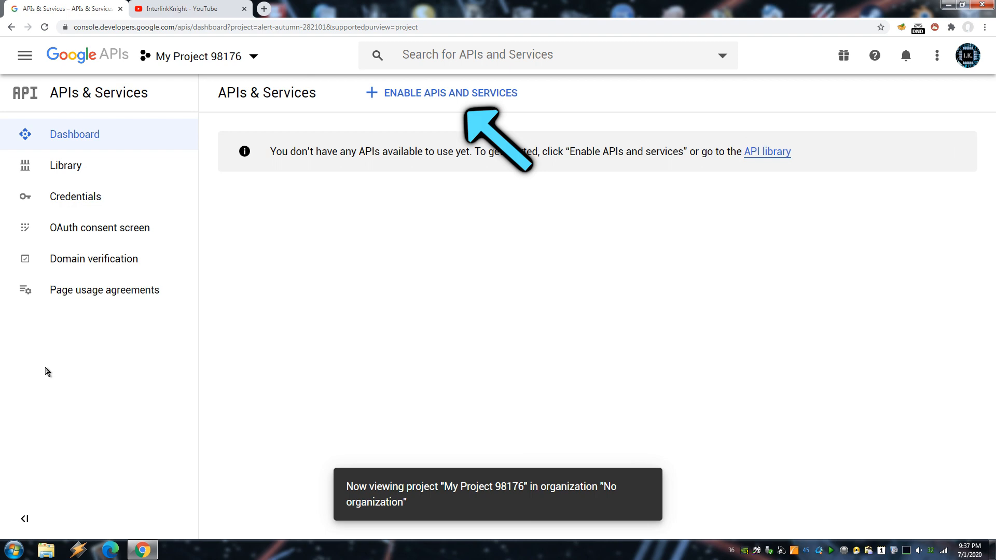
pyautogui.moveTo(440, 92)
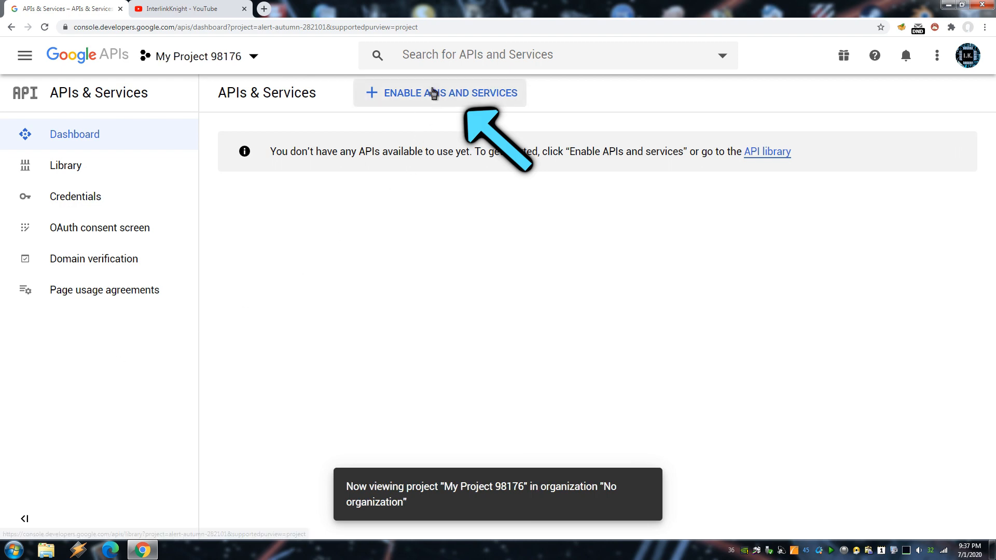
# Find YouTube Data API v3 in the API library and enable it for the project
pyautogui.click(440, 93)
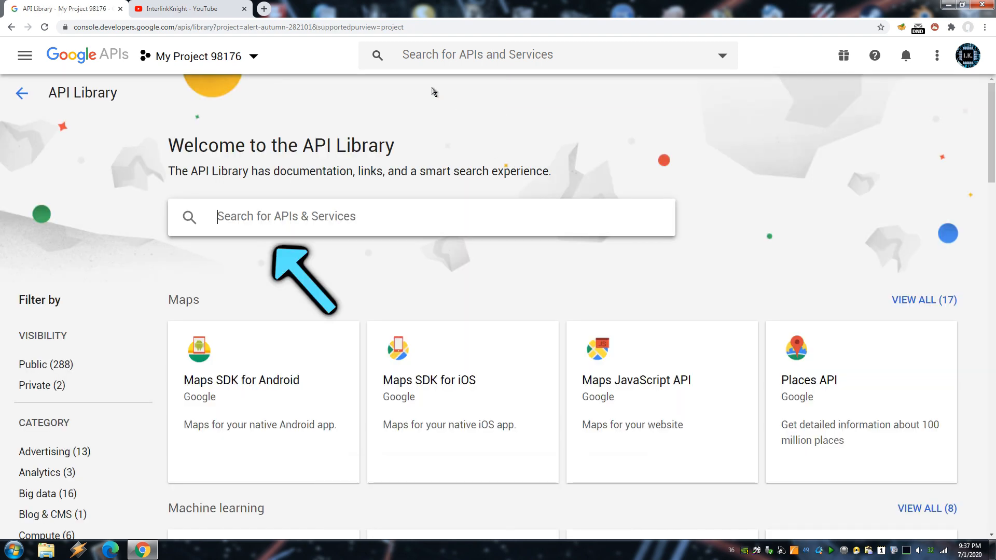
pyautogui.write('youtube')
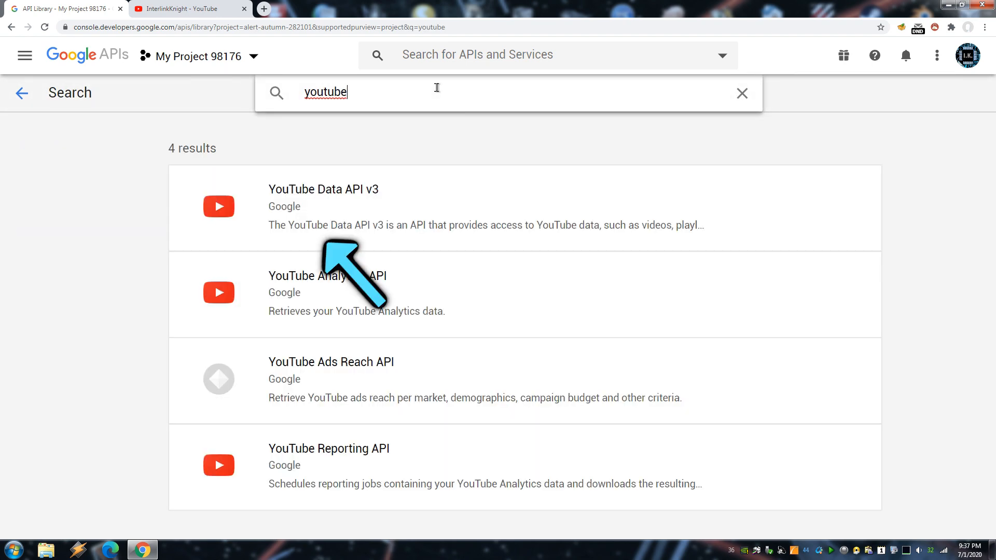
pyautogui.click(324, 189)
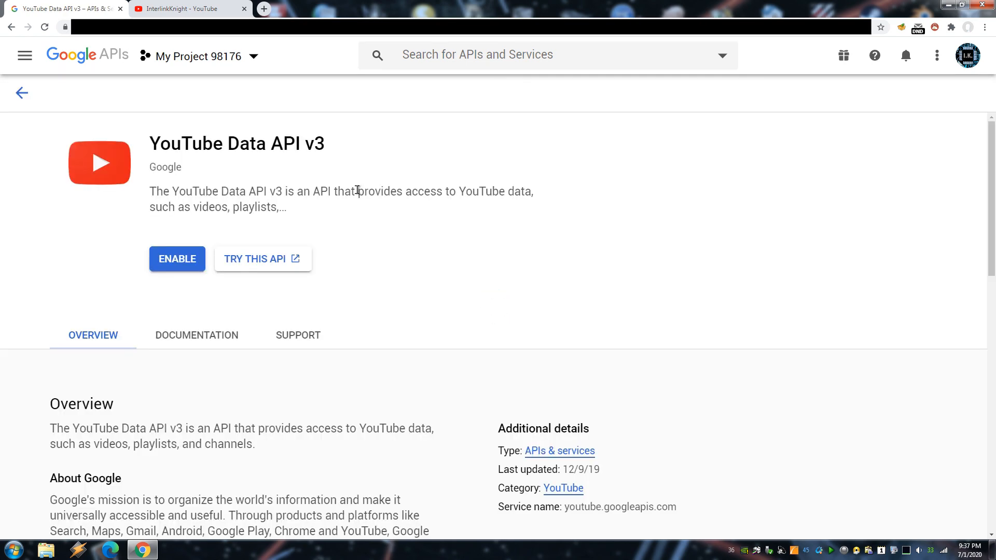
pyautogui.click(176, 259)
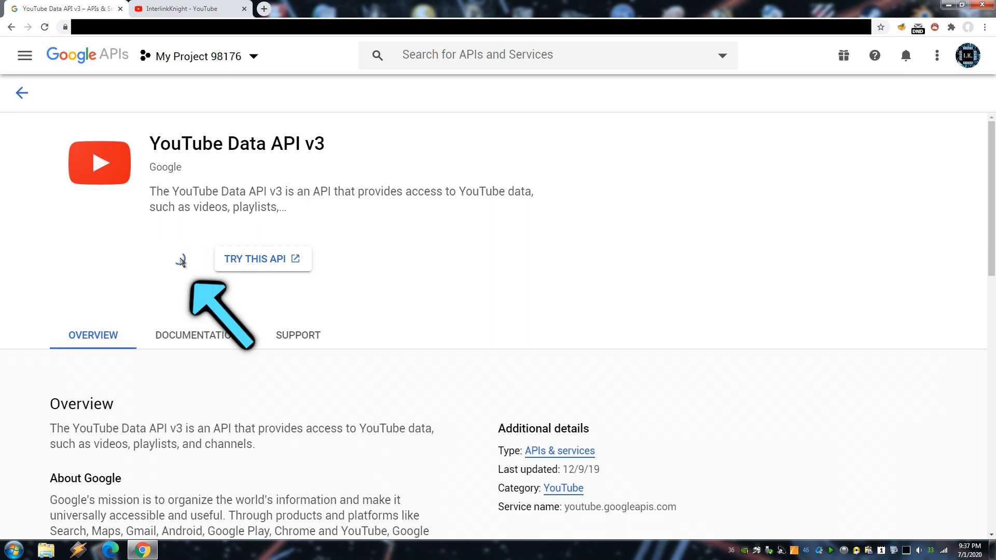
pyautogui.click(21, 93)
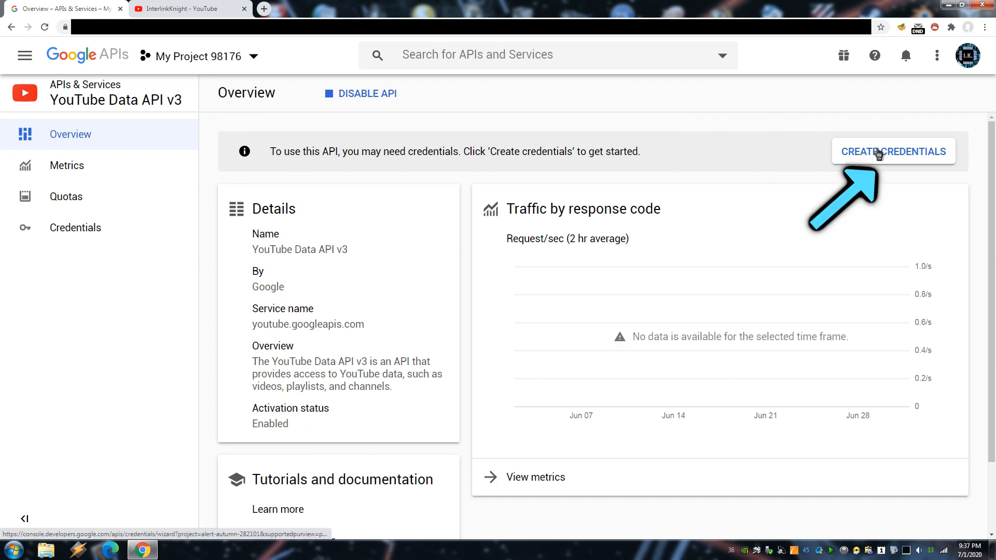
# Create an API key restricted to the YouTube Data API v3
pyautogui.click(894, 151)
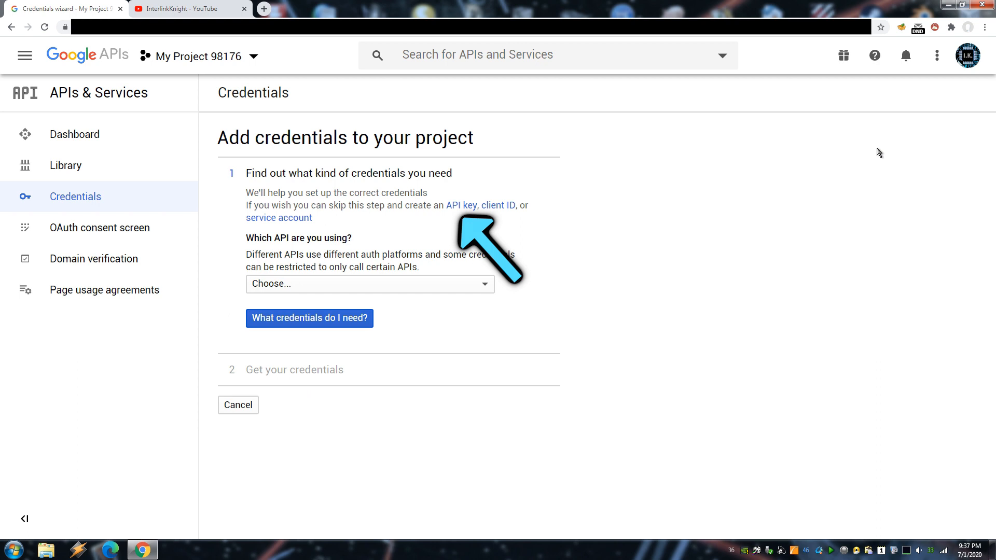
pyautogui.moveTo(461, 205)
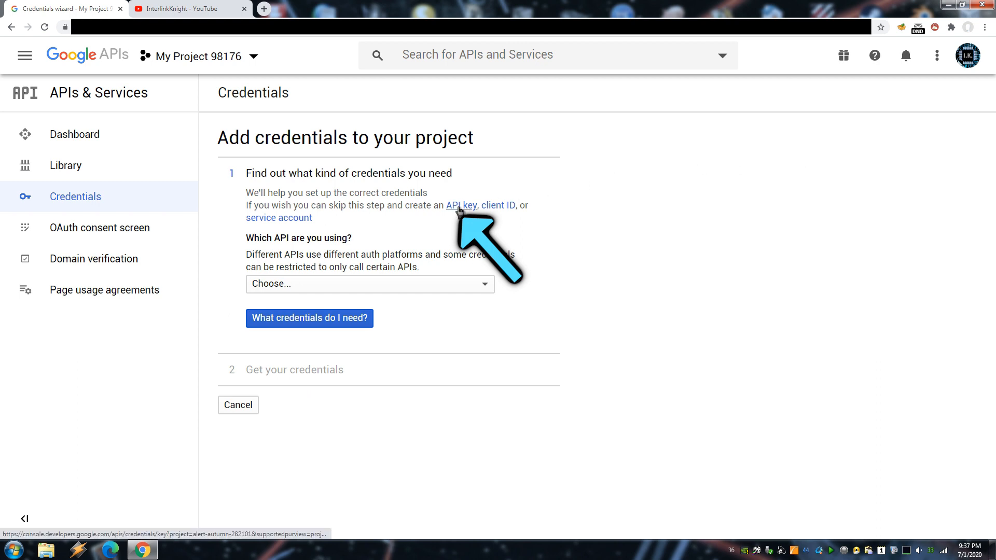
pyautogui.click(461, 206)
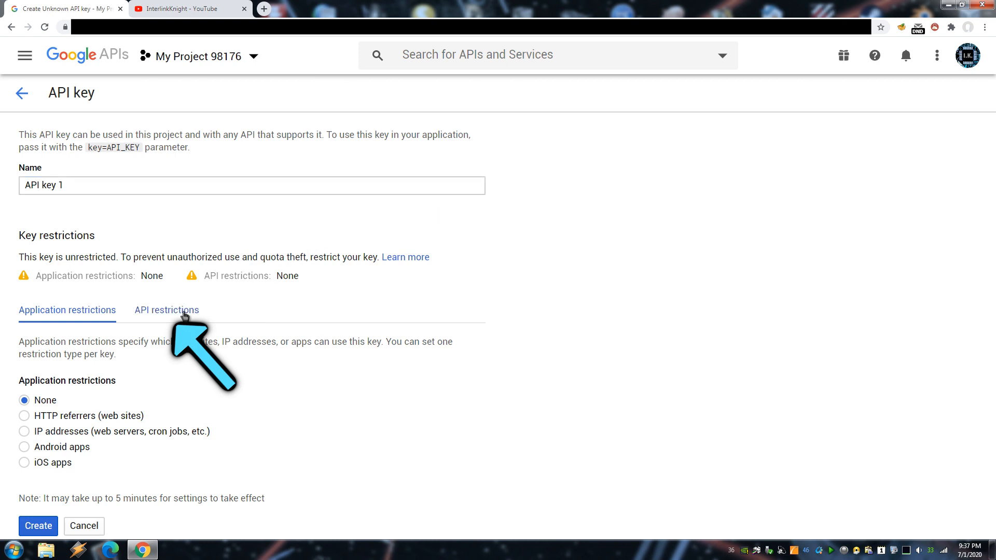
pyautogui.click(166, 311)
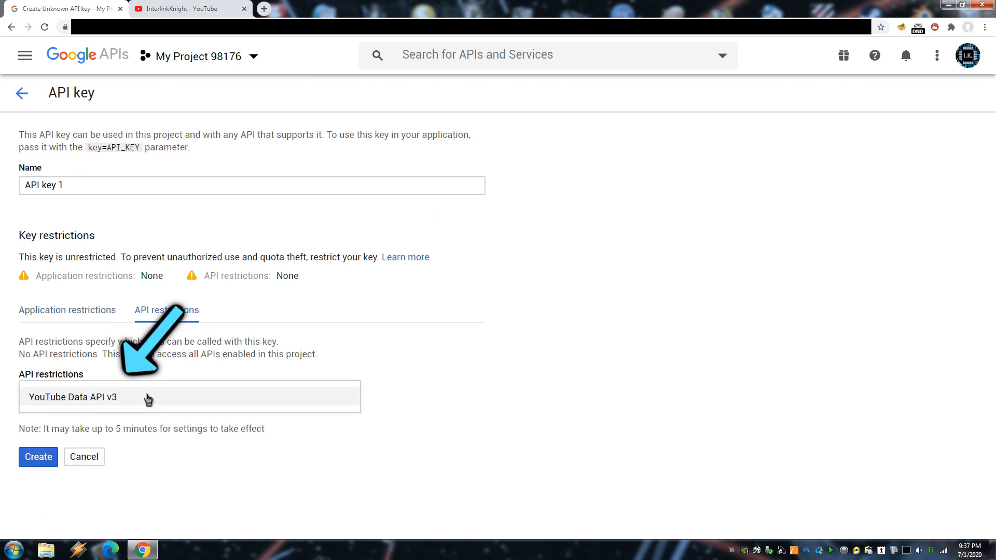
pyautogui.click(76, 397)
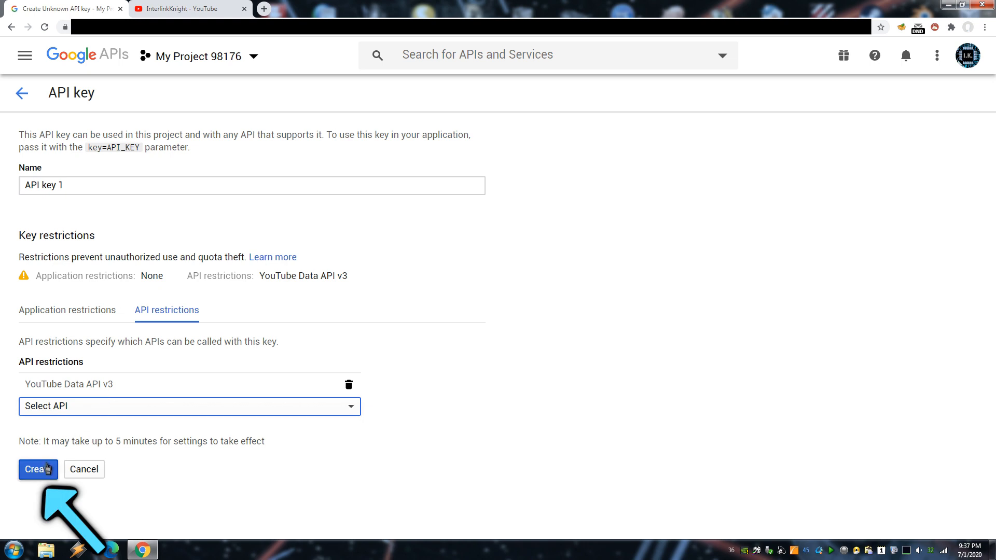
pyautogui.click(37, 469)
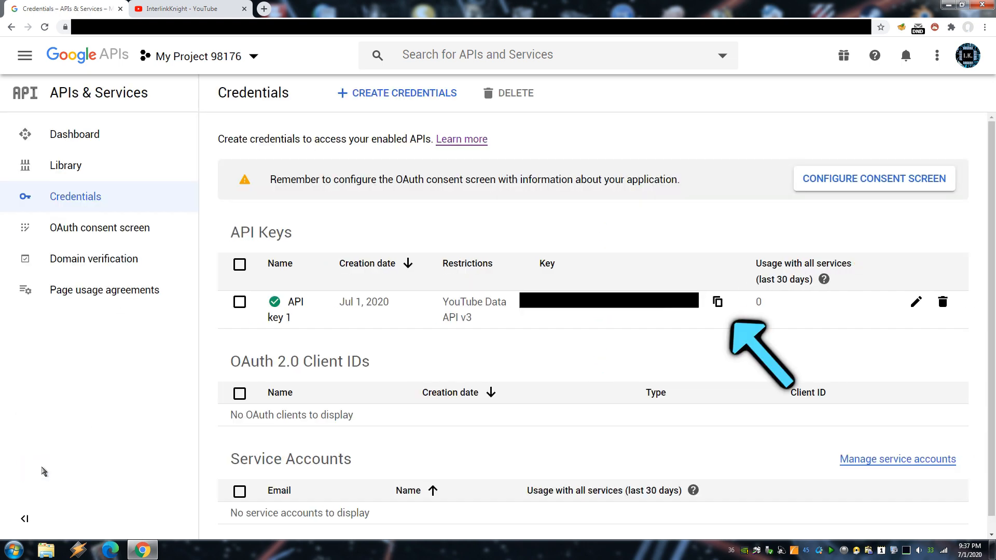
pyautogui.moveTo(717, 302)
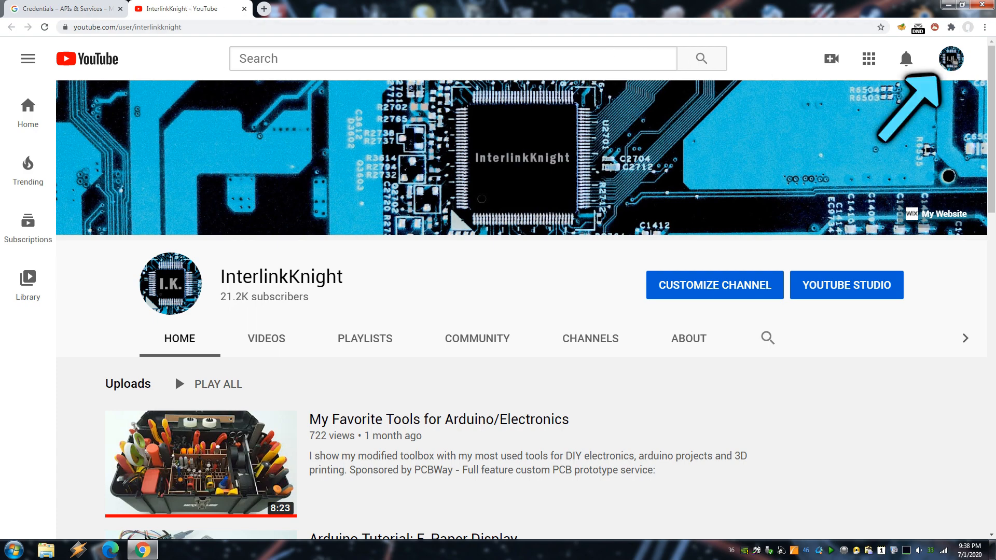
# Go to YouTube's advanced account settings and copy the Channel ID
pyautogui.click(950, 58)
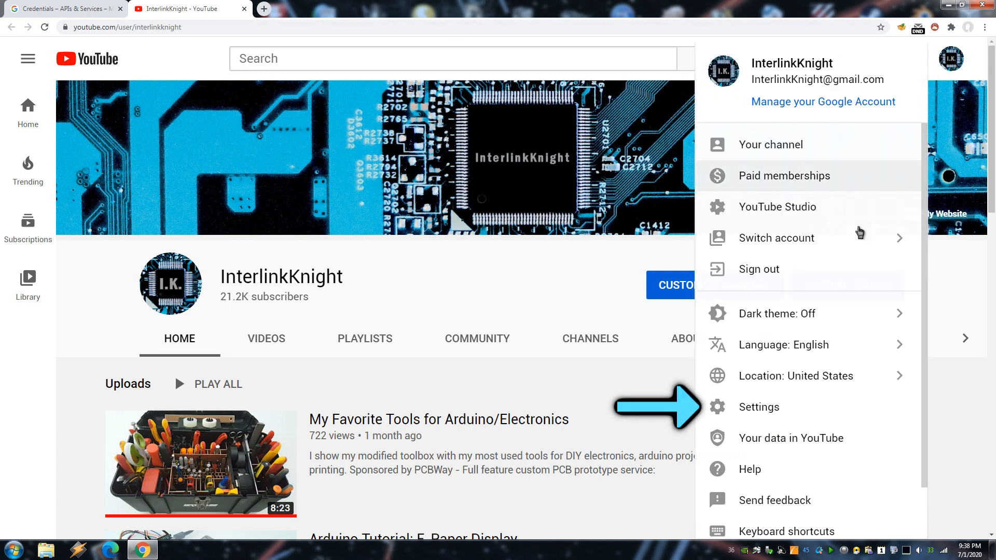
pyautogui.click(757, 407)
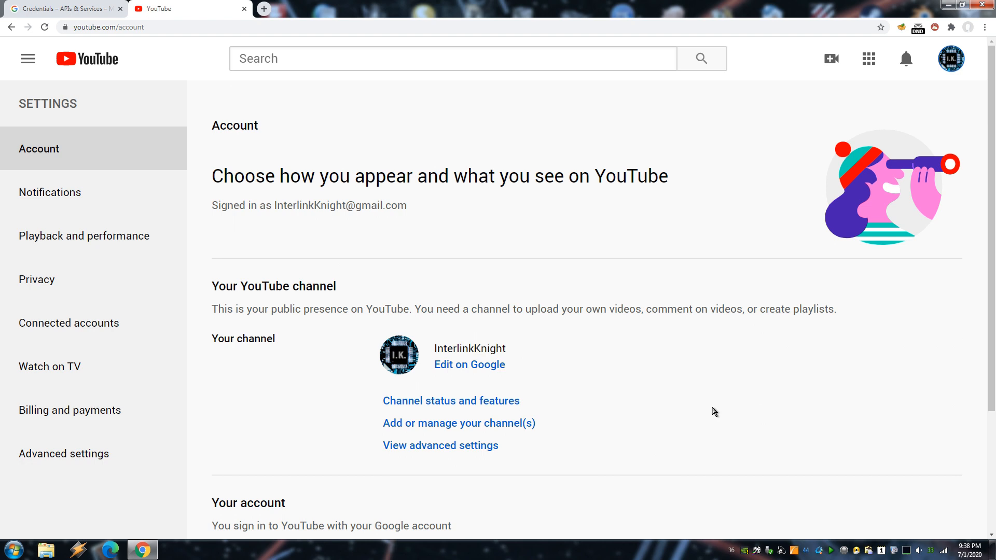
pyautogui.click(63, 453)
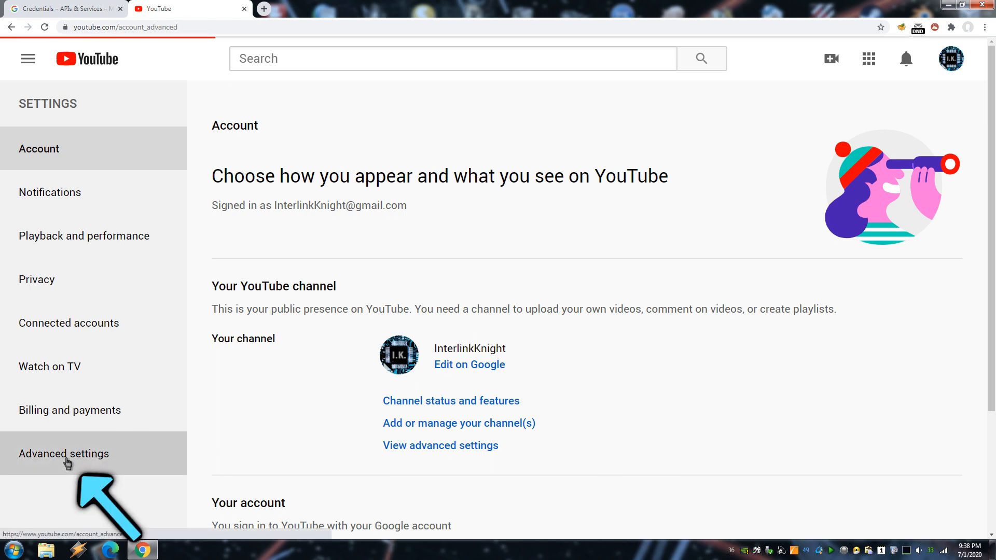
pyautogui.click(63, 454)
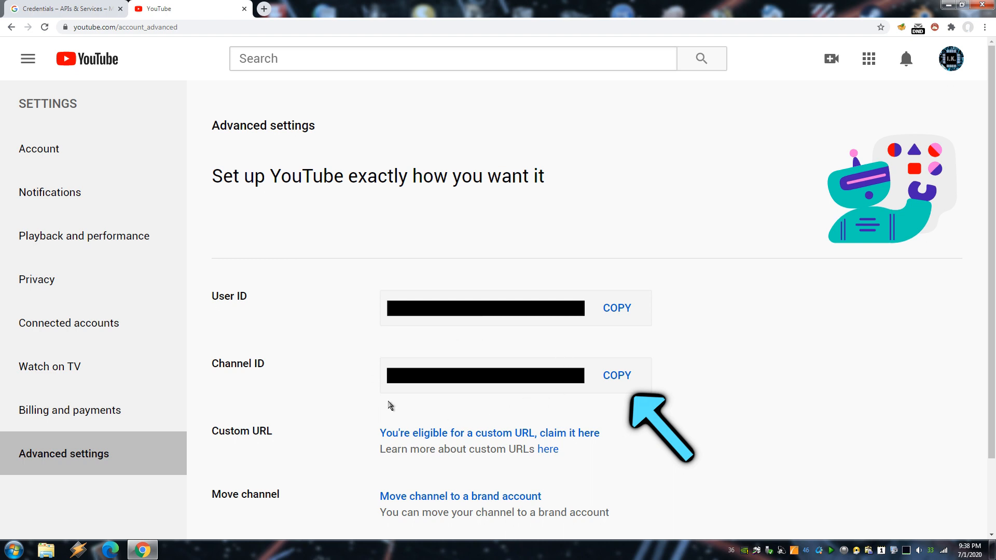
pyautogui.click(616, 376)
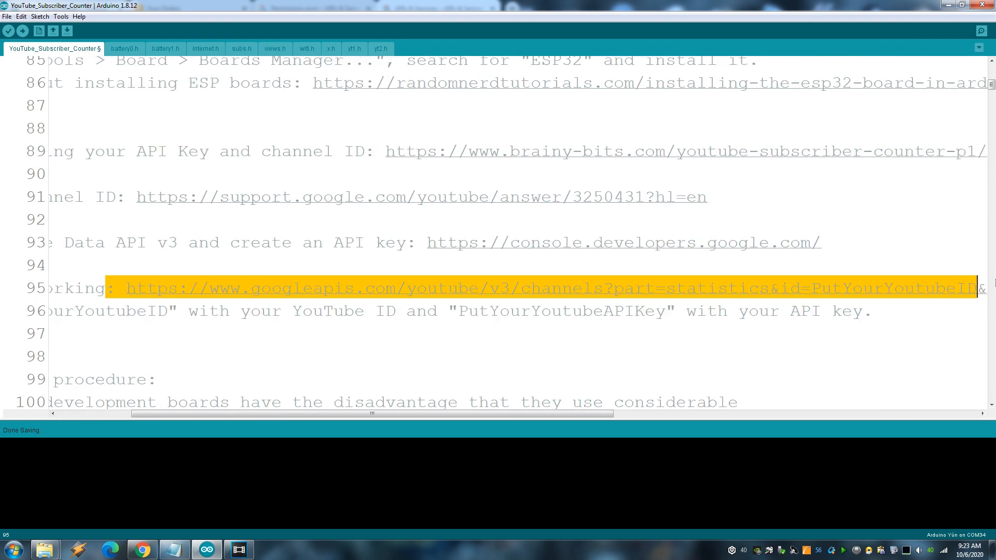
pyautogui.hscroll(3)
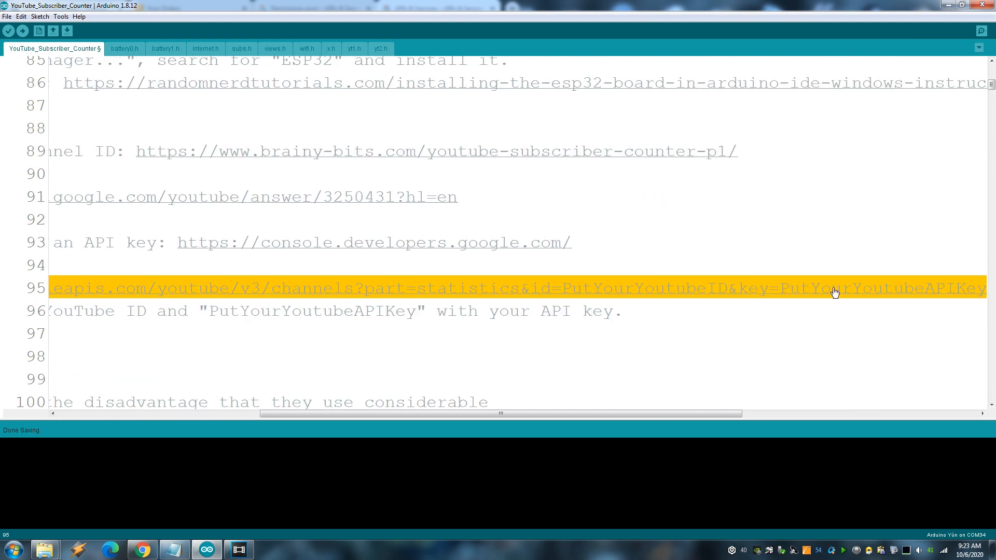